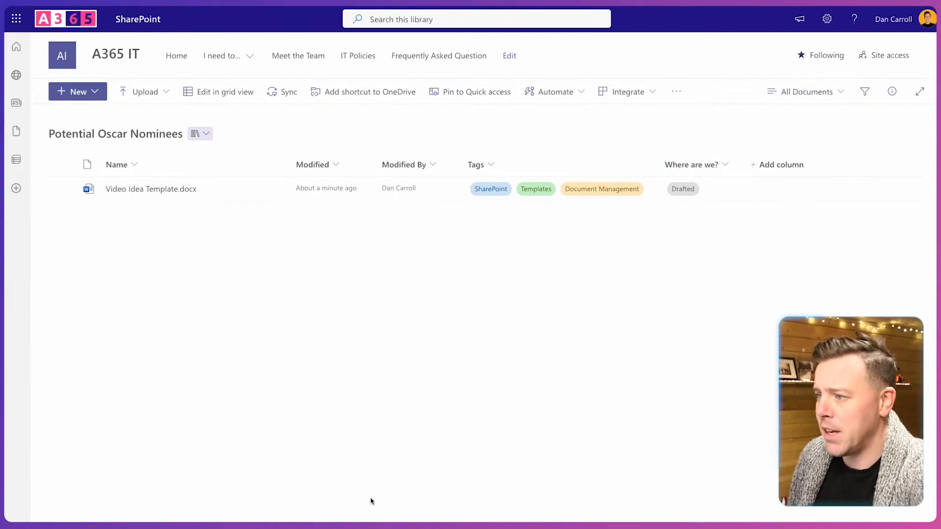
pyautogui.moveTo(173, 309)
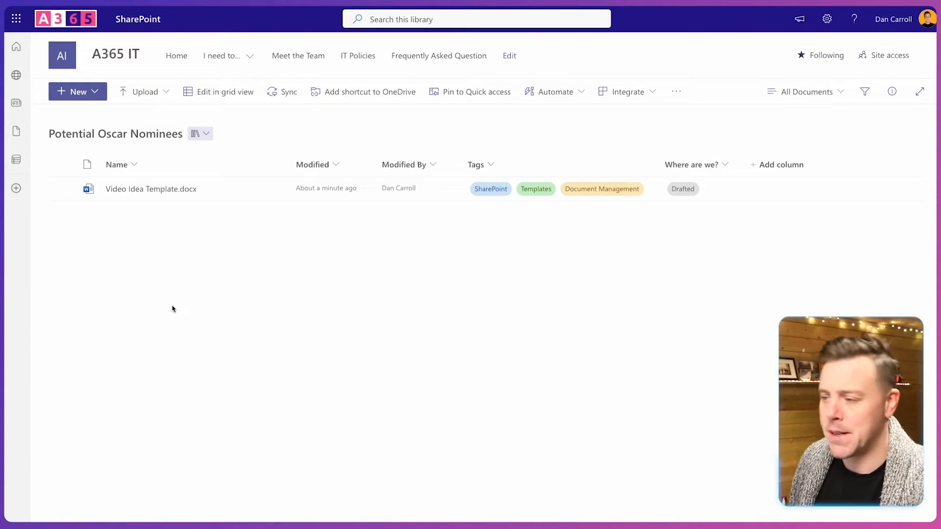
pyautogui.moveTo(211, 315)
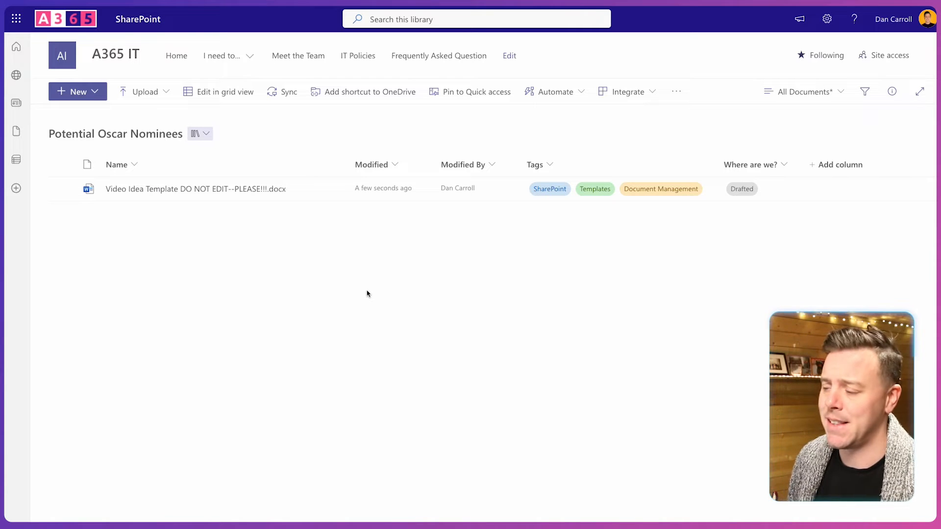
pyautogui.moveTo(506, 289)
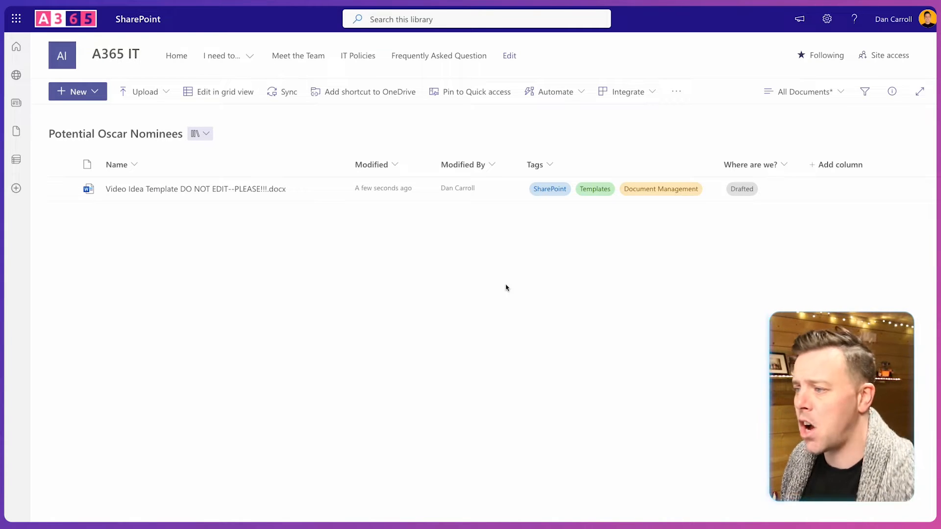
# Change the A365 IT Visitors group's direct access on the template file from Can edit to Can view
pyautogui.click(62, 188)
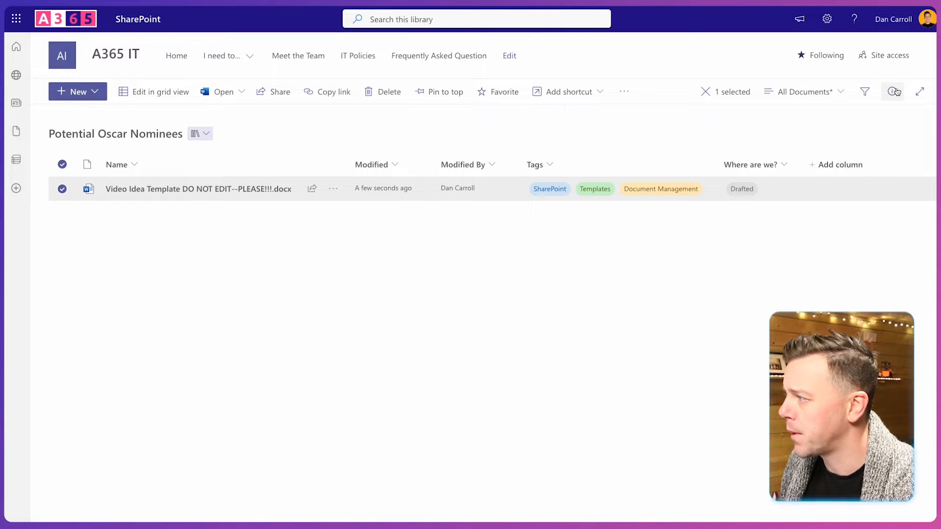
pyautogui.click(892, 91)
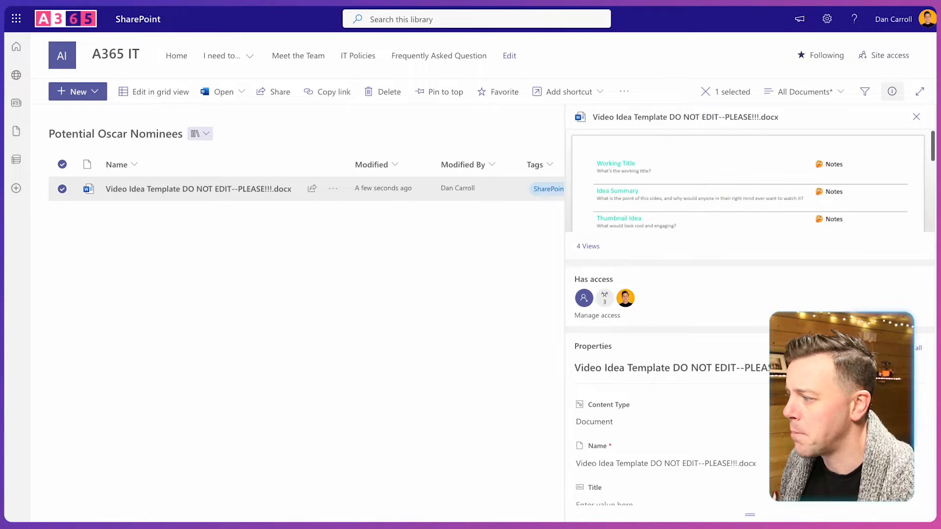
pyautogui.click(597, 315)
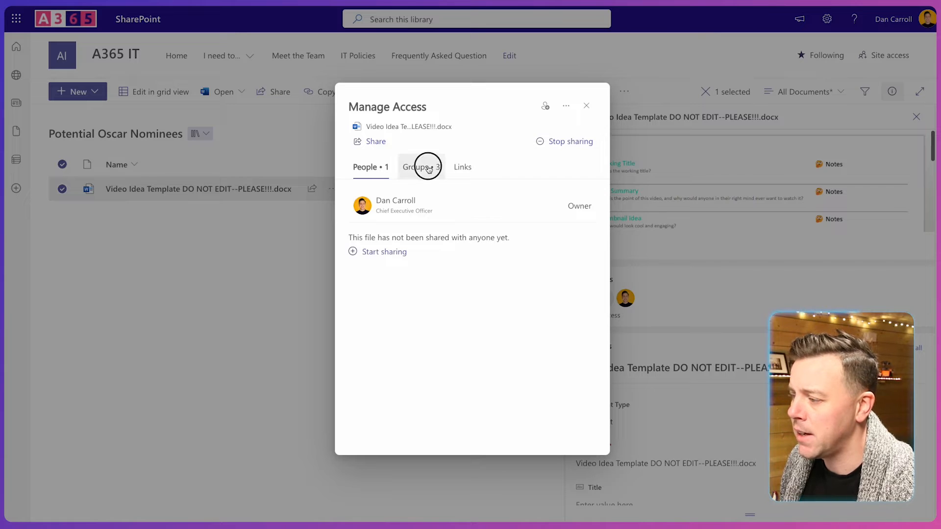
pyautogui.click(420, 167)
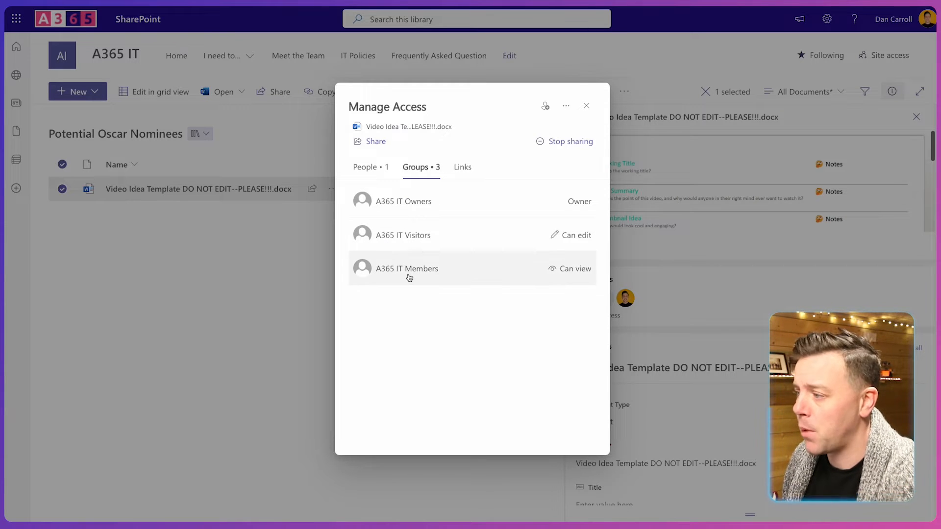
pyautogui.moveTo(412, 282)
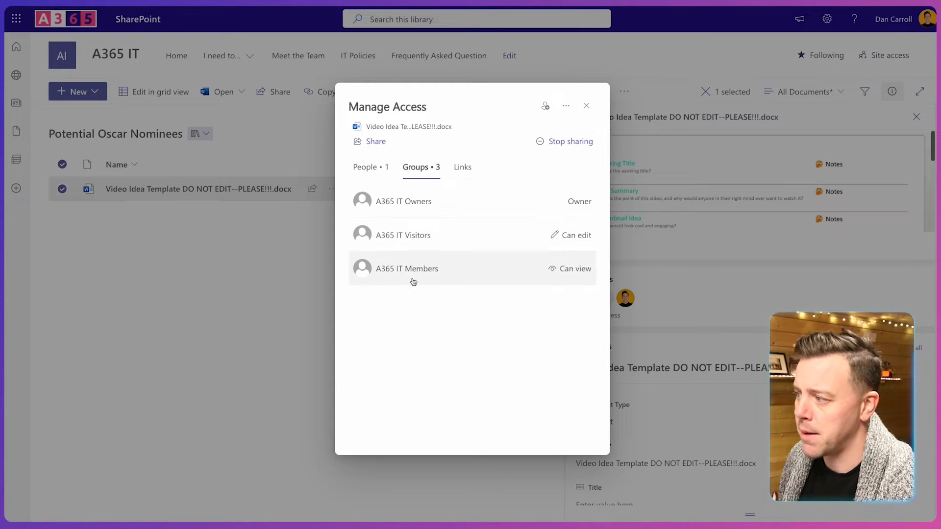
pyautogui.moveTo(477, 328)
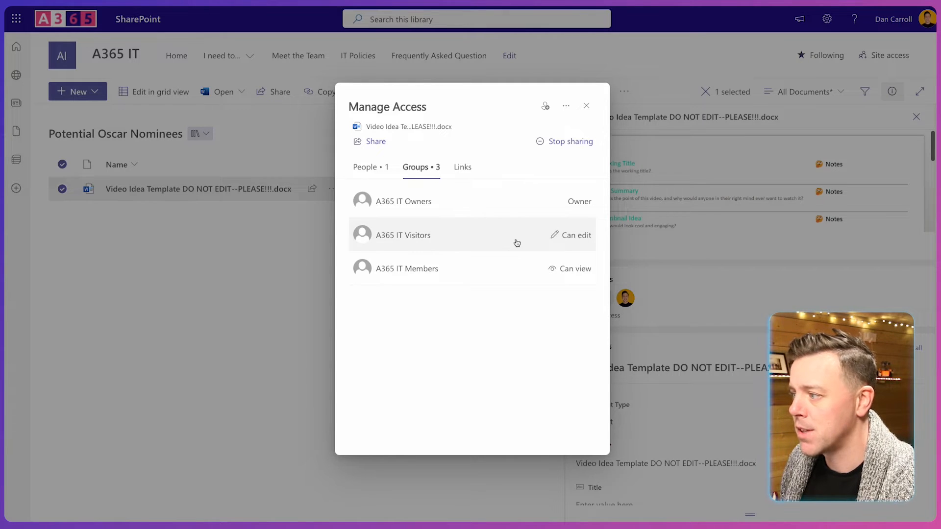
pyautogui.moveTo(423, 241)
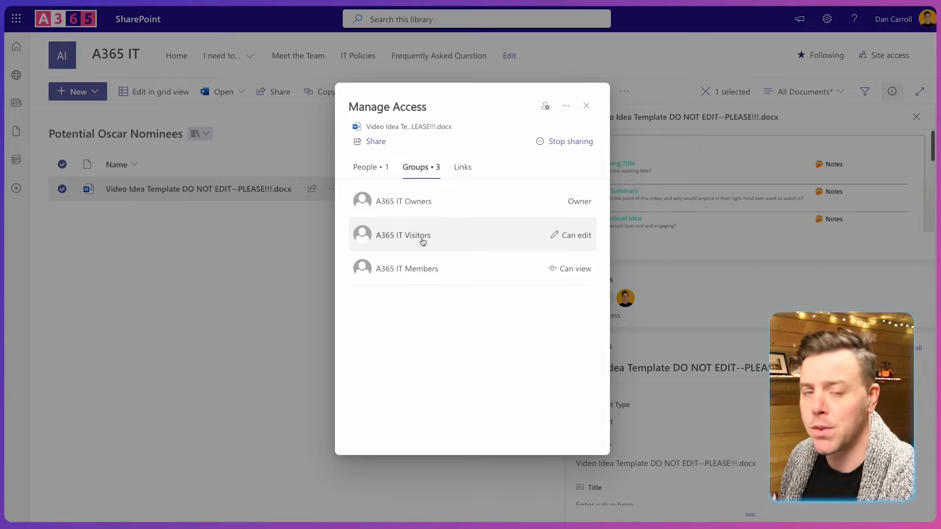
pyautogui.click(403, 235)
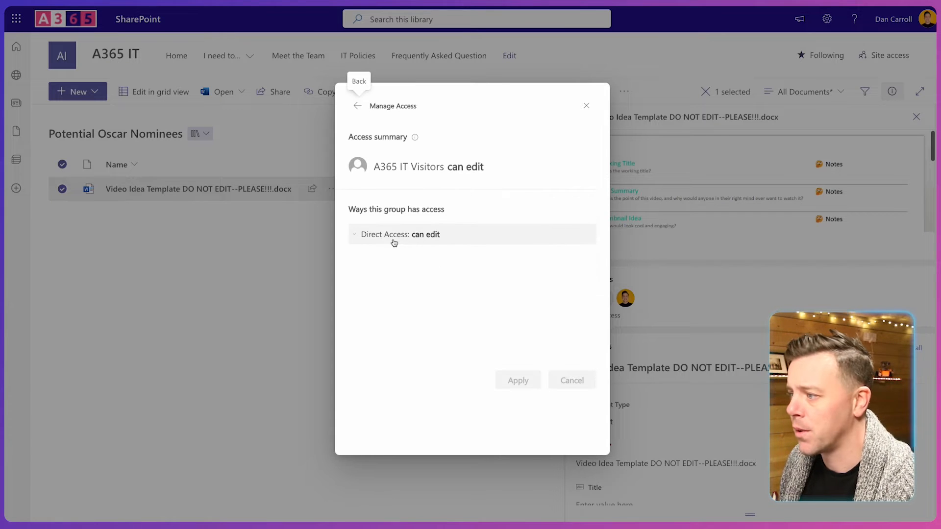
pyautogui.click(399, 234)
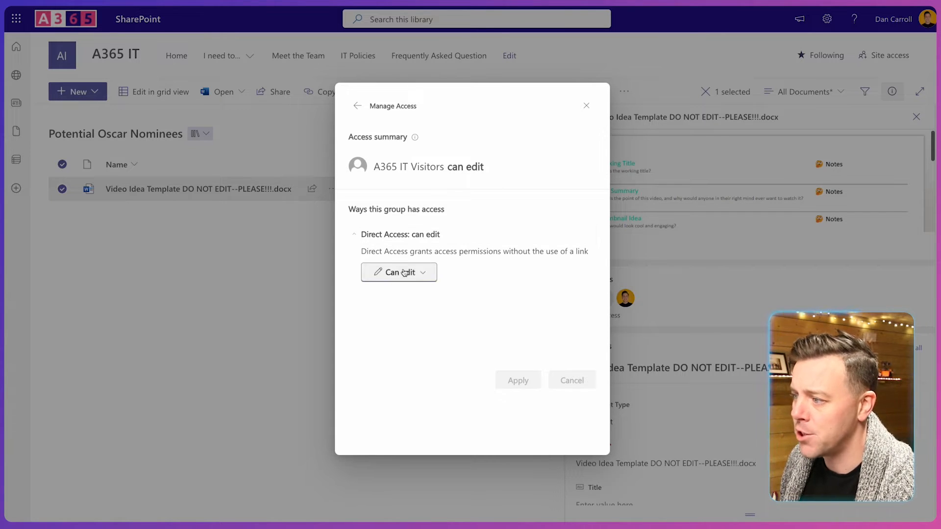
pyautogui.click(398, 272)
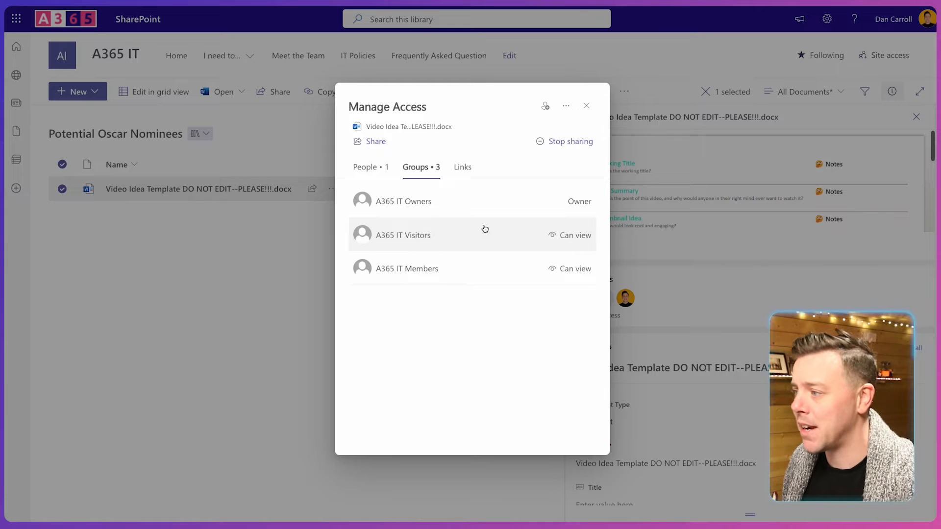
pyautogui.moveTo(488, 211)
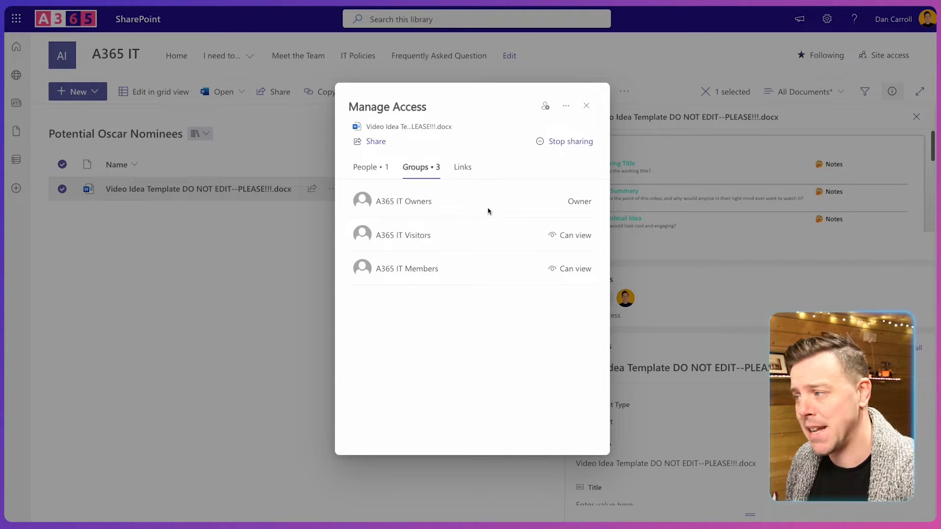
pyautogui.click(586, 106)
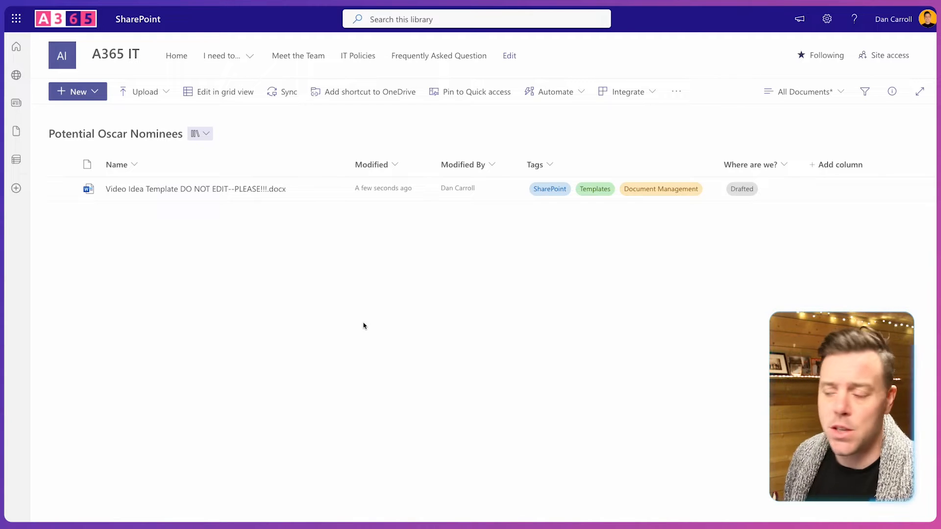
pyautogui.moveTo(165, 251)
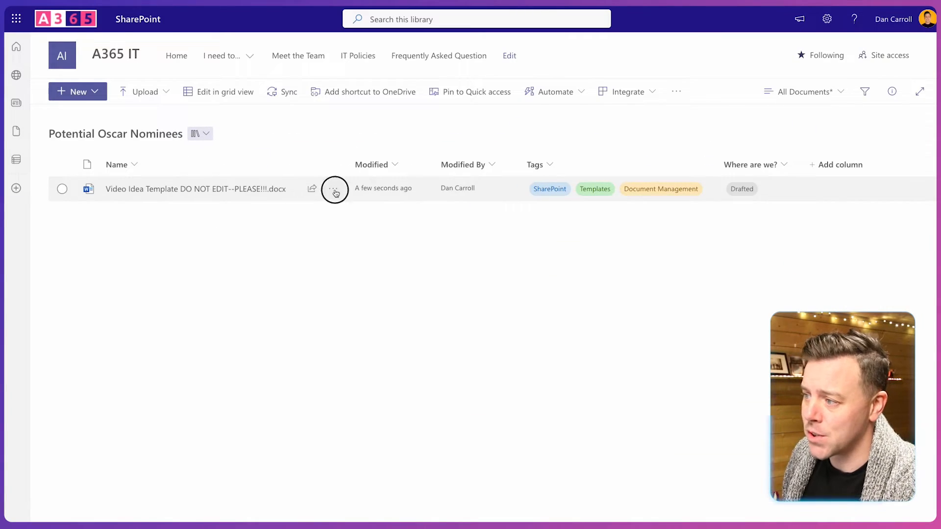
# Pin the template document to the top of the library as a featured card
pyautogui.click(334, 188)
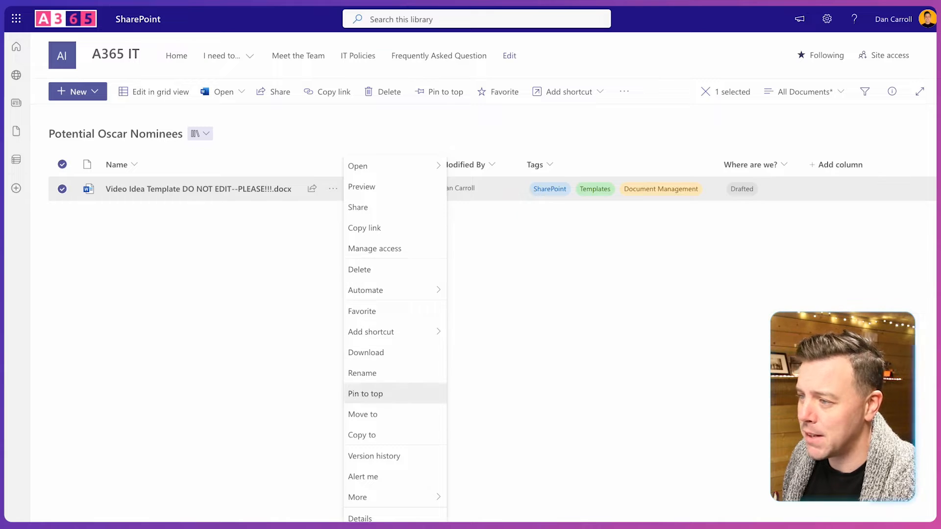
pyautogui.click(364, 394)
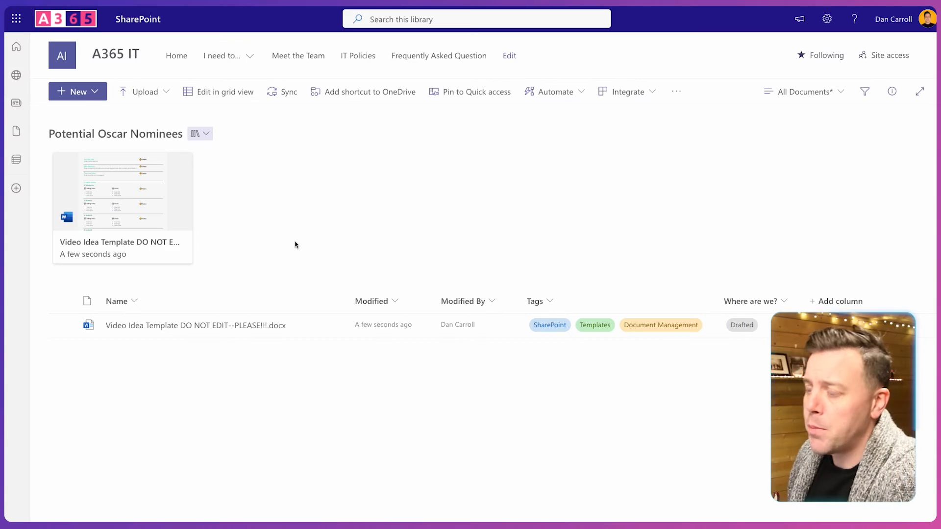
# Upload the Video Idea Template file as a New-menu template and start a document from it
pyautogui.click(73, 91)
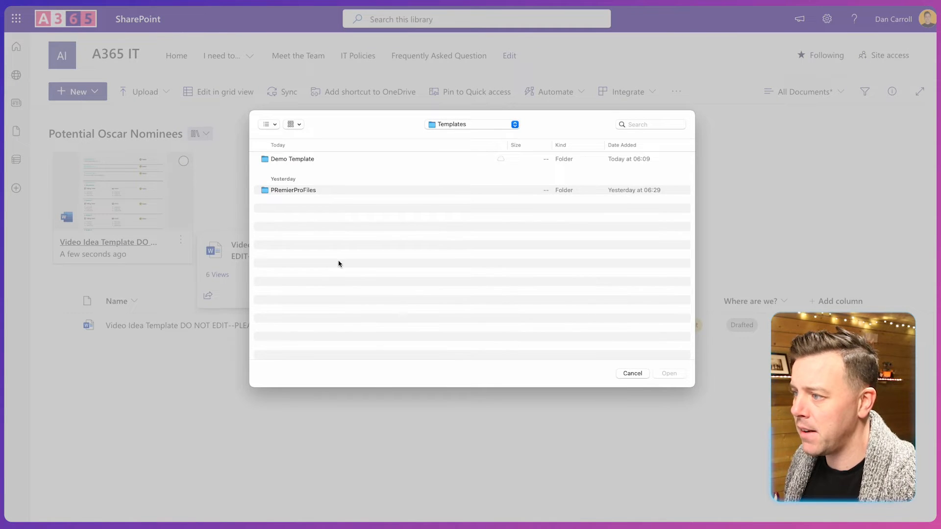
pyautogui.doubleClick(292, 159)
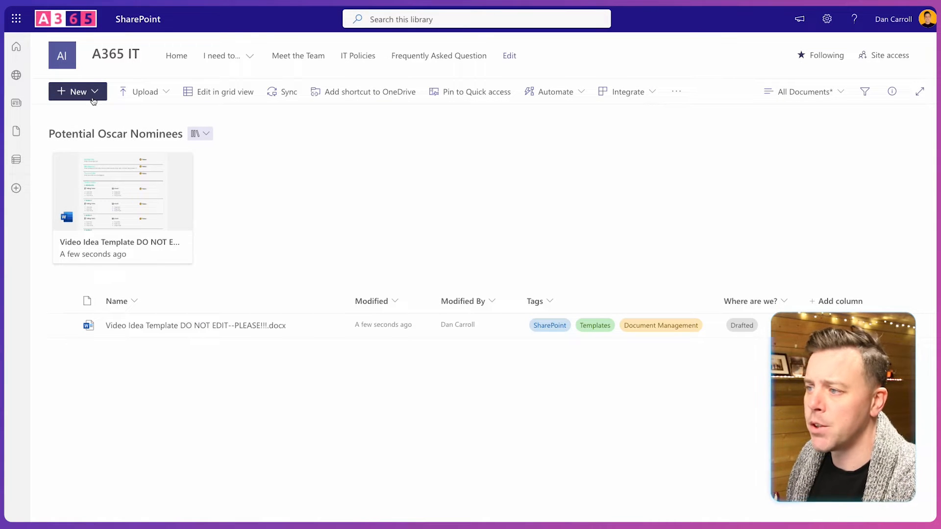
pyautogui.click(76, 91)
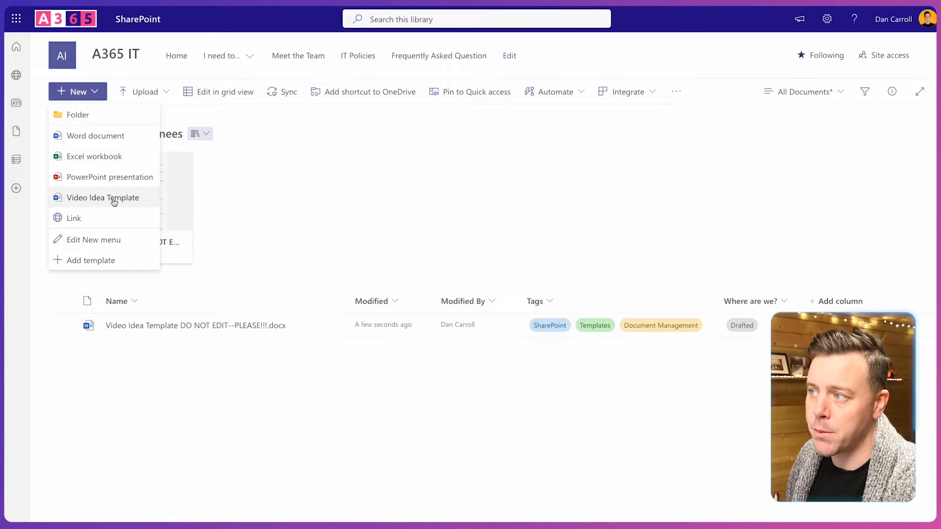
pyautogui.click(103, 197)
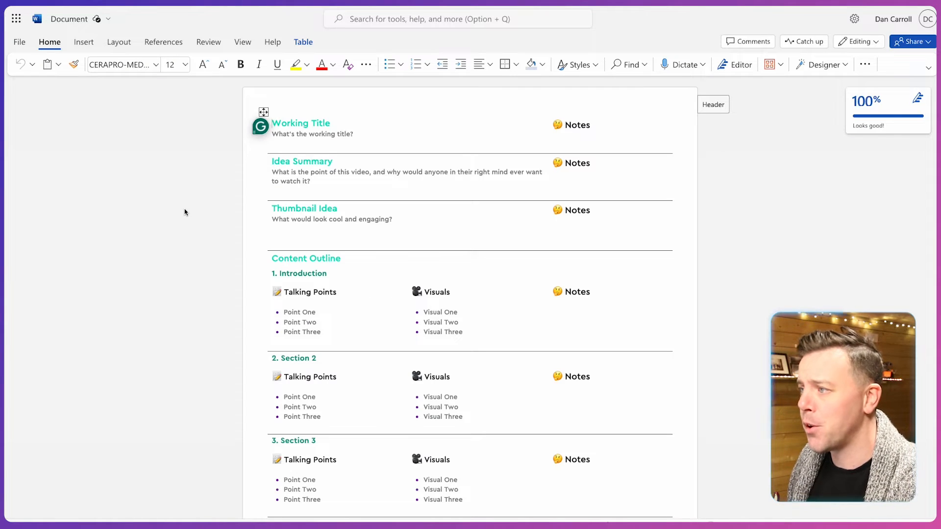
# Rename the new template-based Word document to 'Idea 1'
pyautogui.click(69, 18)
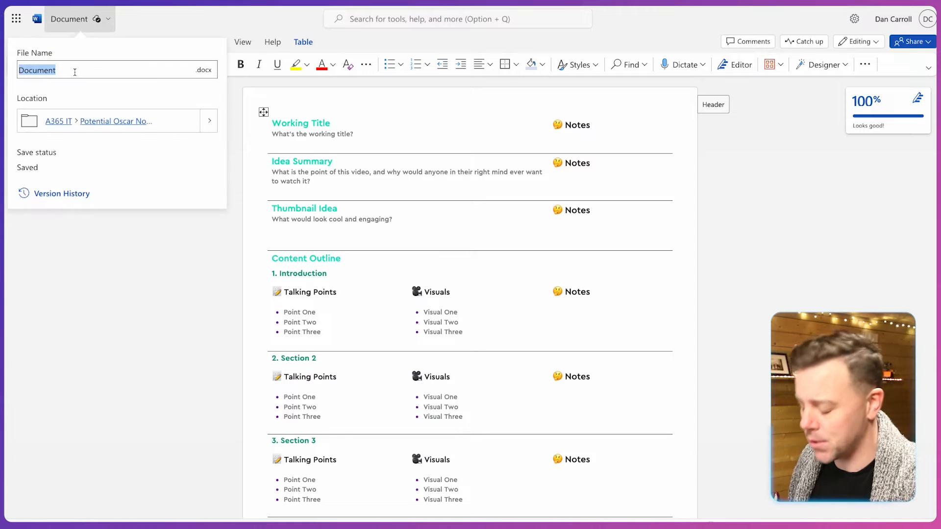
pyautogui.write('Idea 1')
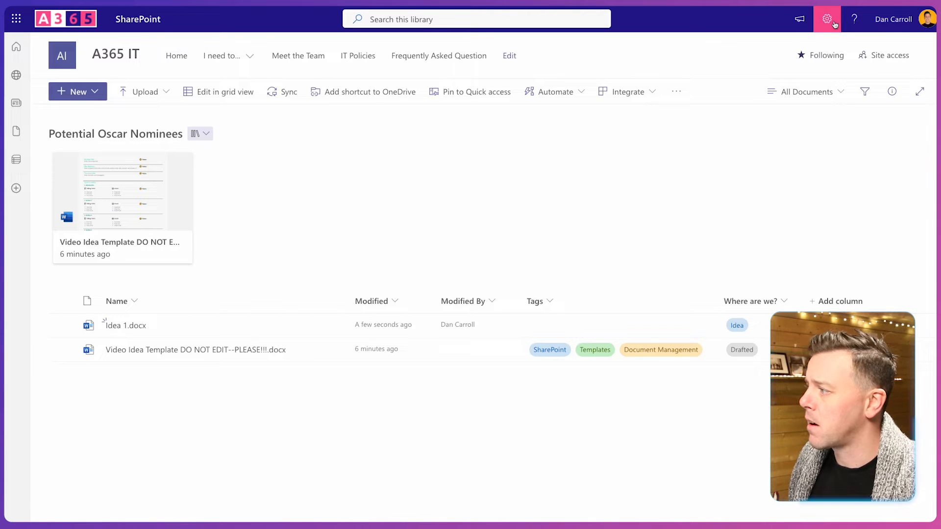
# In Site content types, create 'A365 Video Template Doc' under Document Content Types, parented on Document
pyautogui.click(826, 18)
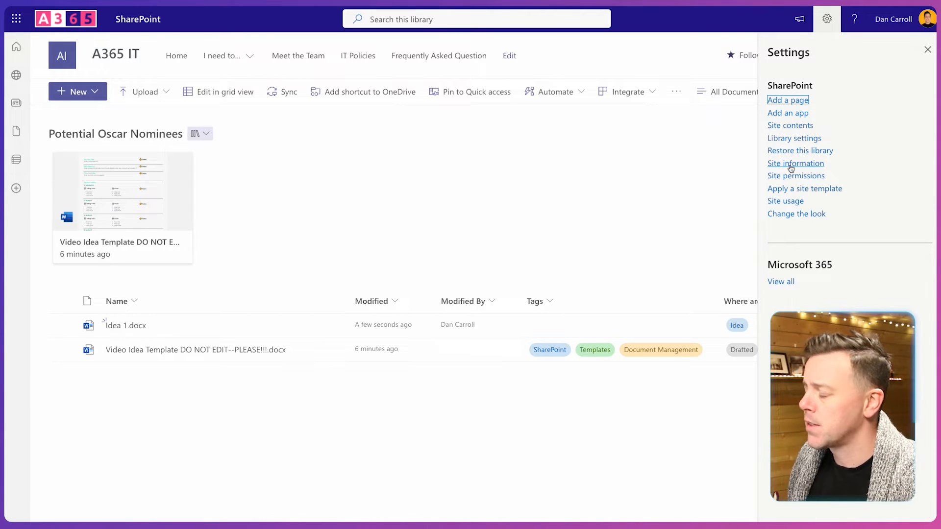
pyautogui.click(796, 163)
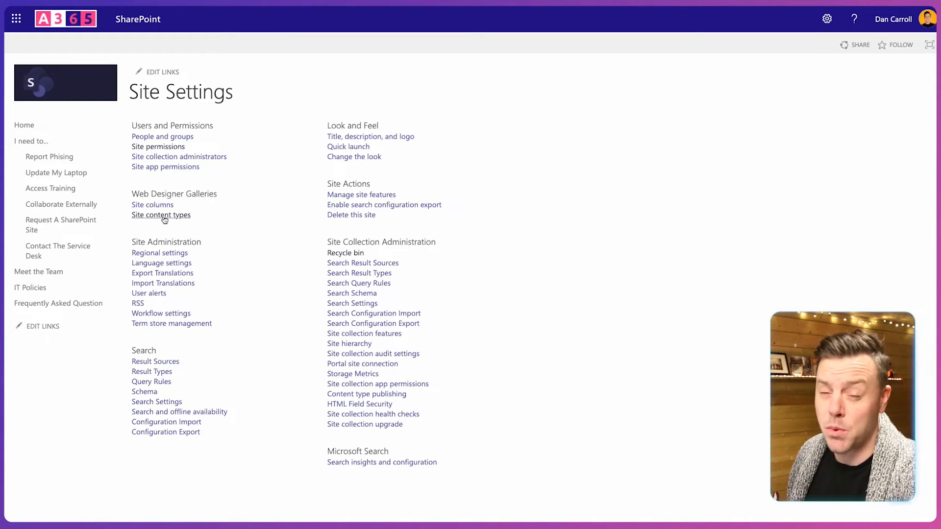
pyautogui.click(161, 214)
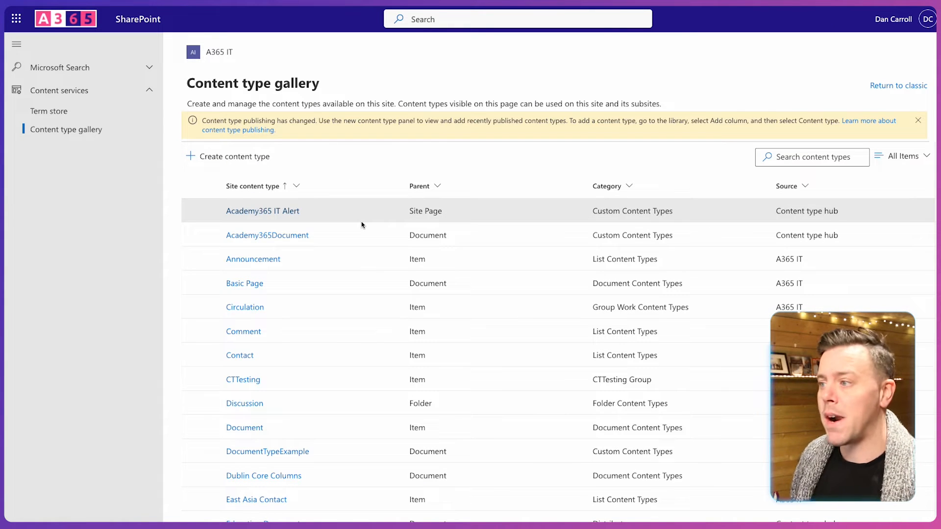
pyautogui.moveTo(235, 156)
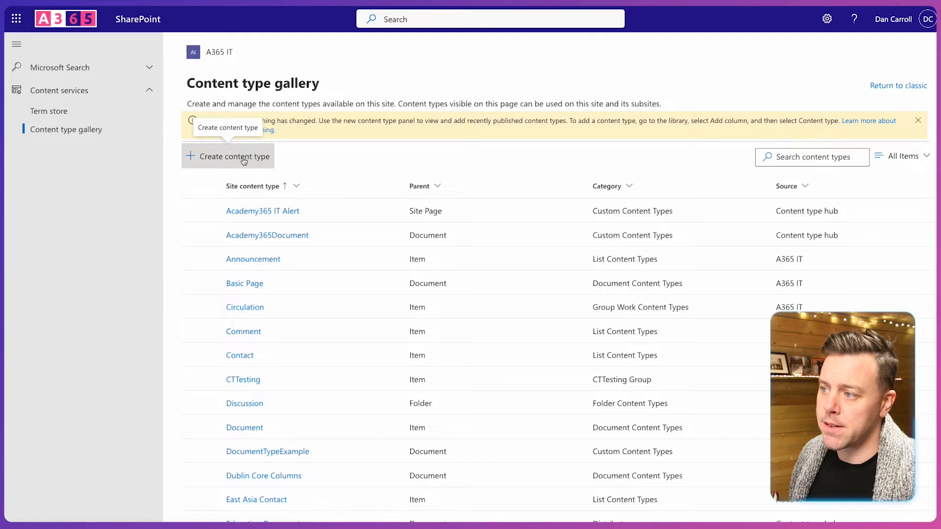
pyautogui.click(233, 156)
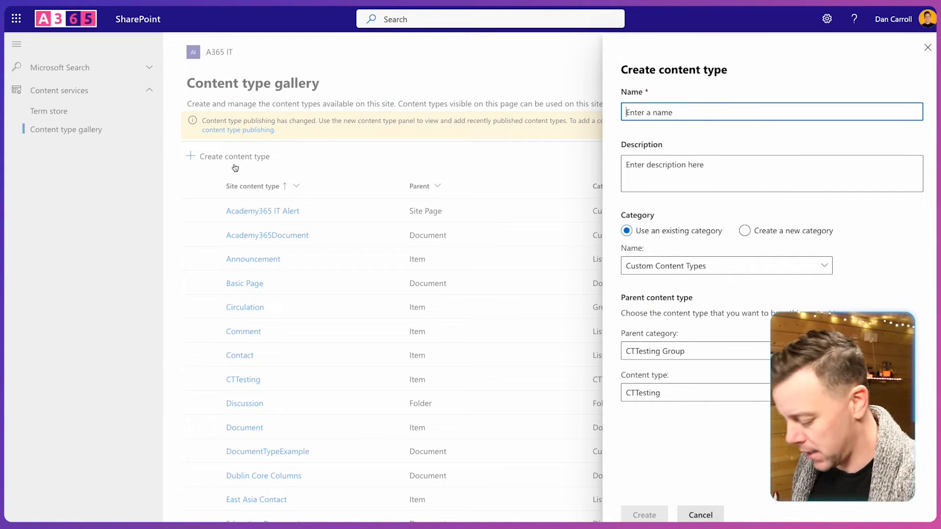
pyautogui.write('A')
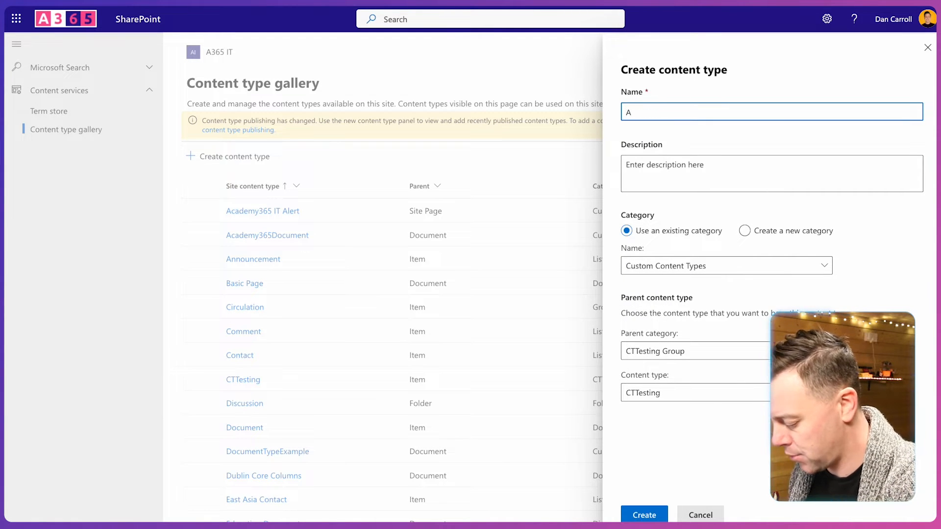
pyautogui.write('365 Video')
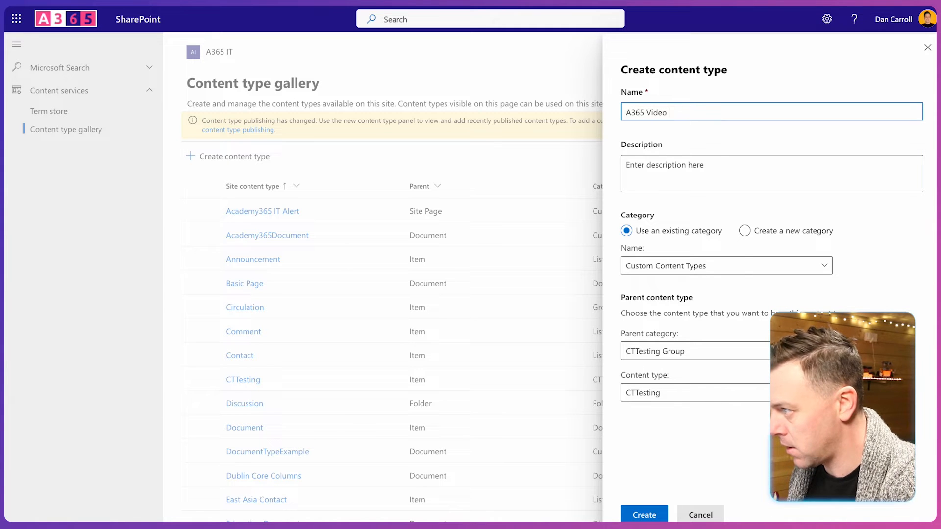
pyautogui.write('Template')
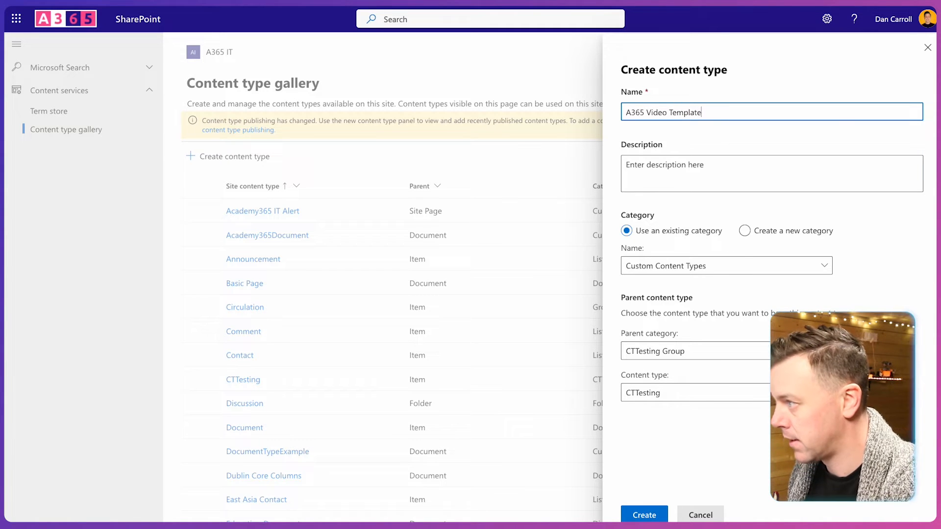
pyautogui.write('Doc')
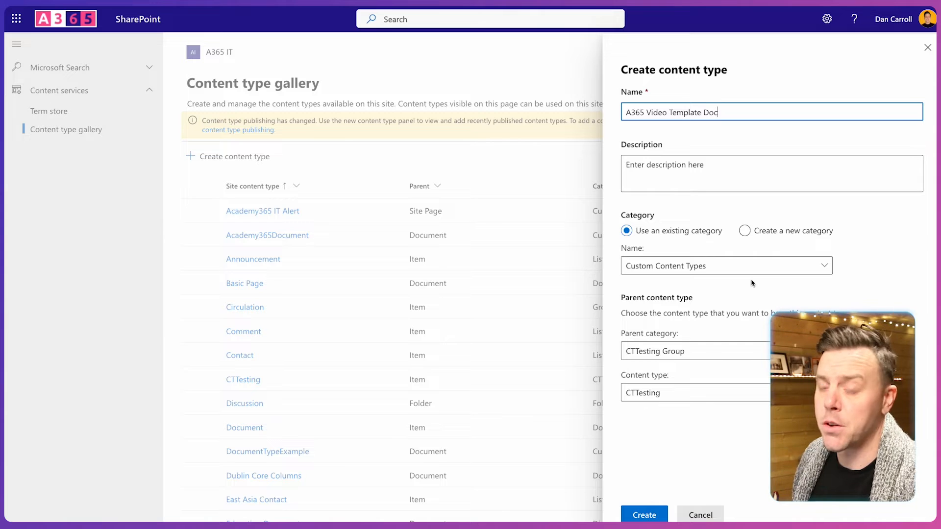
pyautogui.moveTo(773, 288)
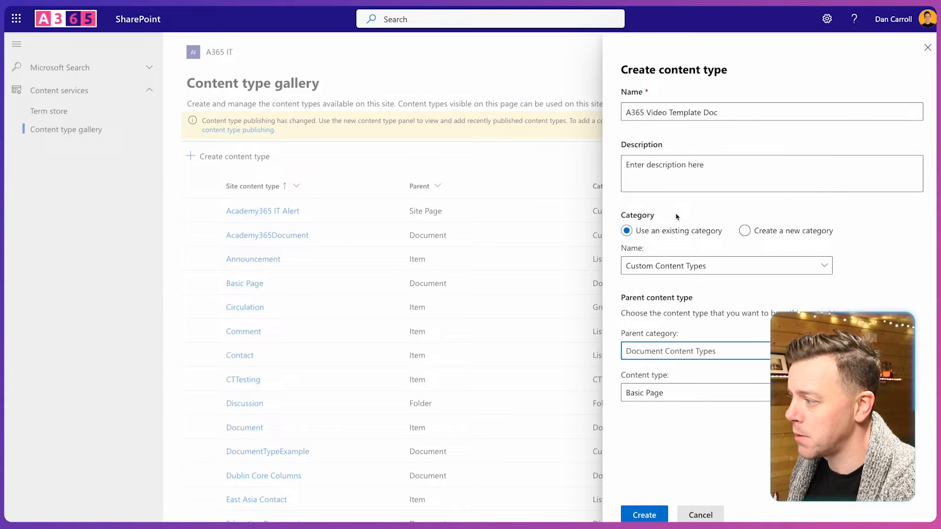
pyautogui.click(692, 393)
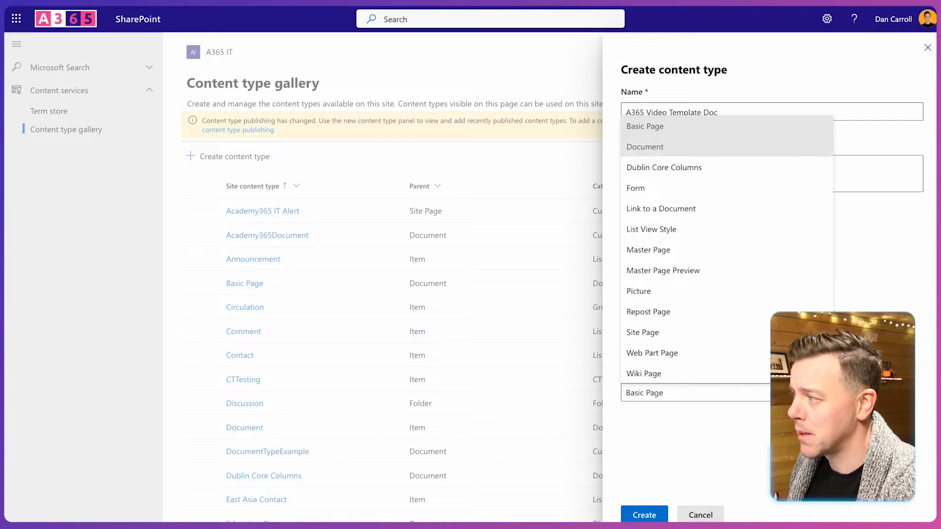
pyautogui.click(644, 147)
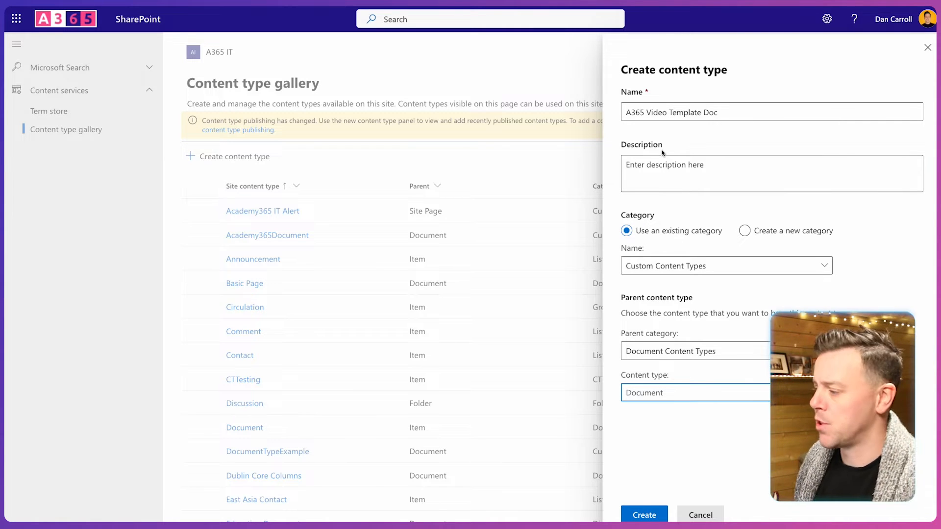
pyautogui.click(644, 515)
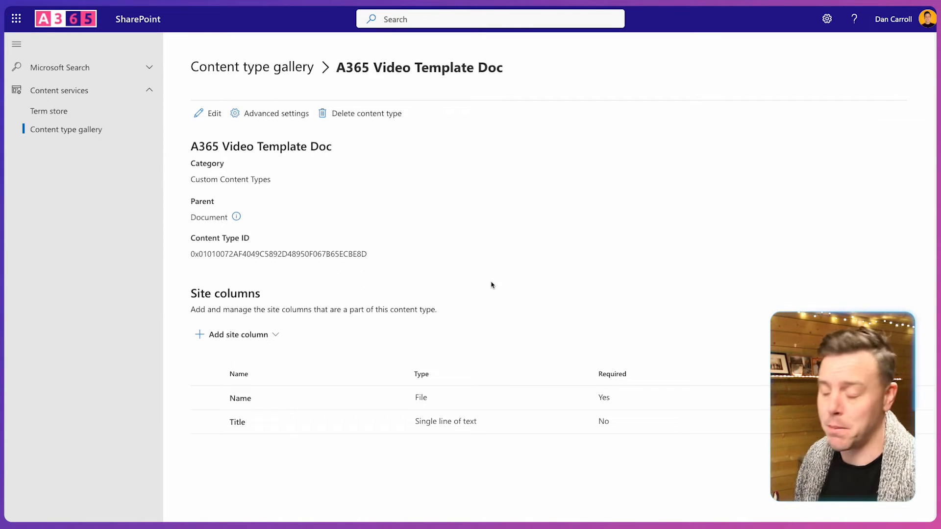
# Upload the Video Idea Template file as the content type's new document template and save
pyautogui.click(276, 113)
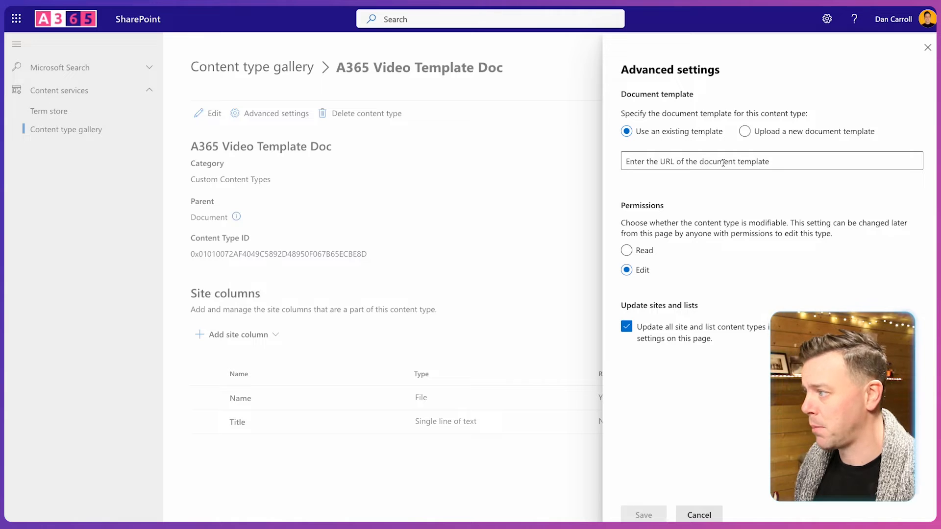
pyautogui.click(744, 131)
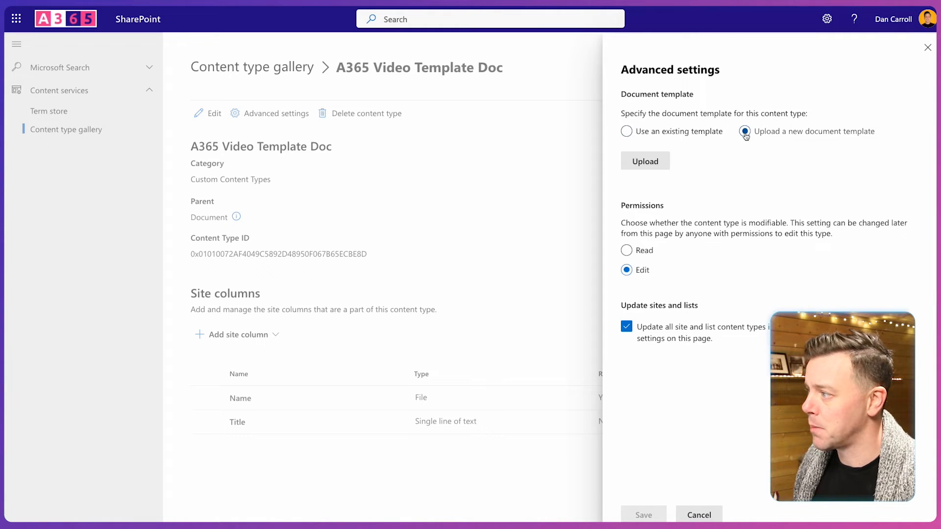
pyautogui.click(644, 161)
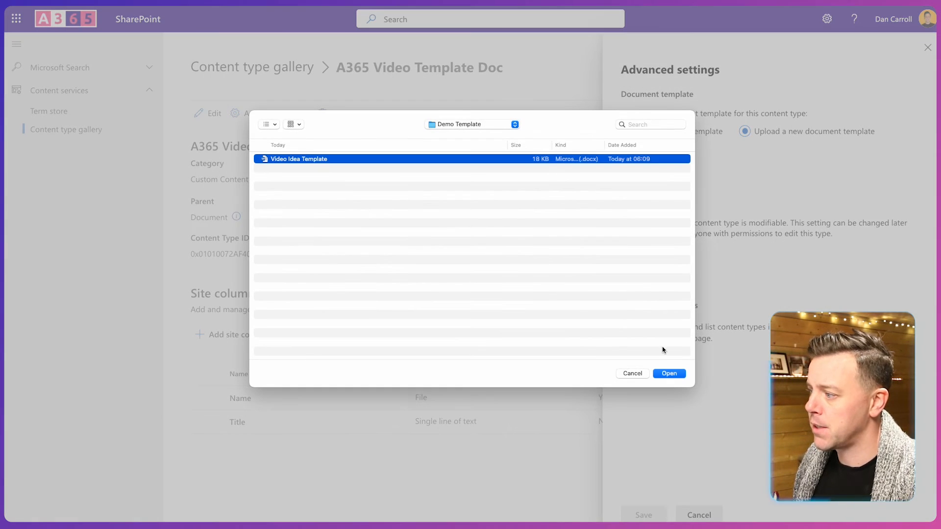
pyautogui.click(668, 374)
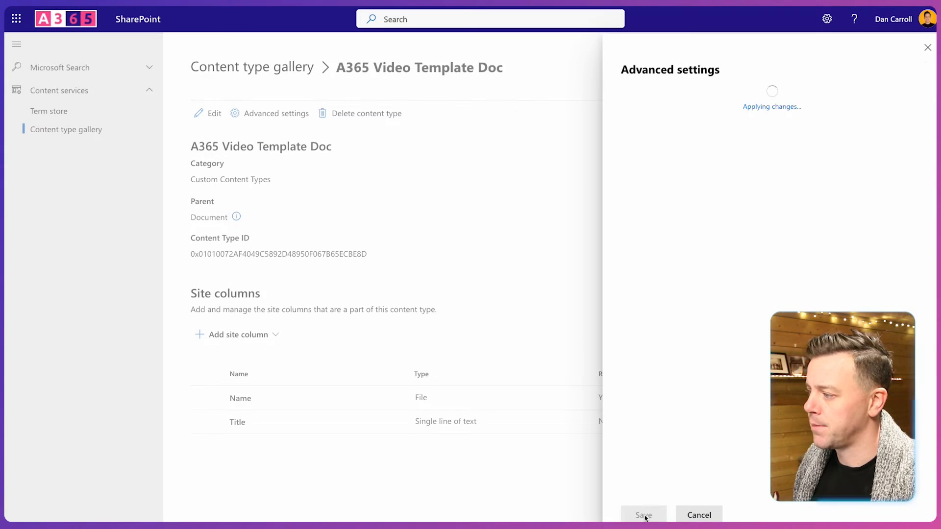
pyautogui.click(642, 515)
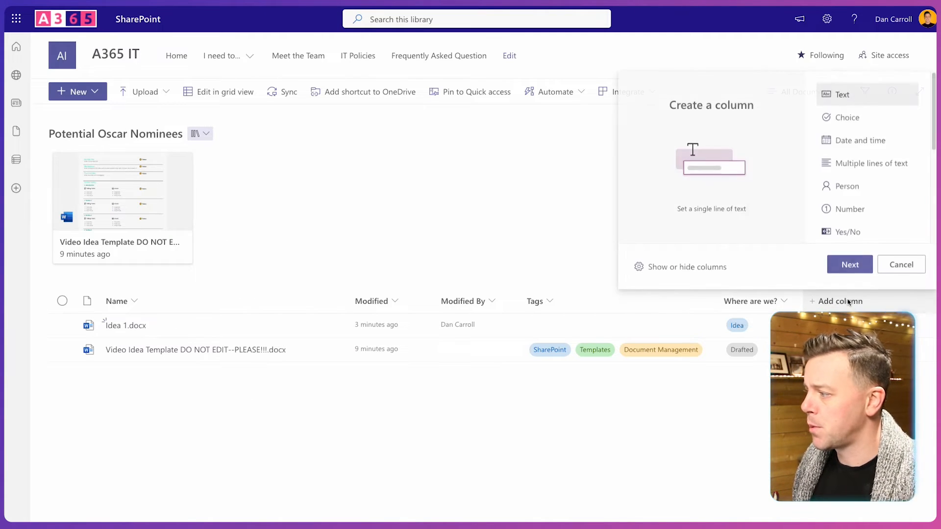
# Enable the A365 Video Template Doc content type on the Potential Oscar Nominees library
pyautogui.scroll(-3)
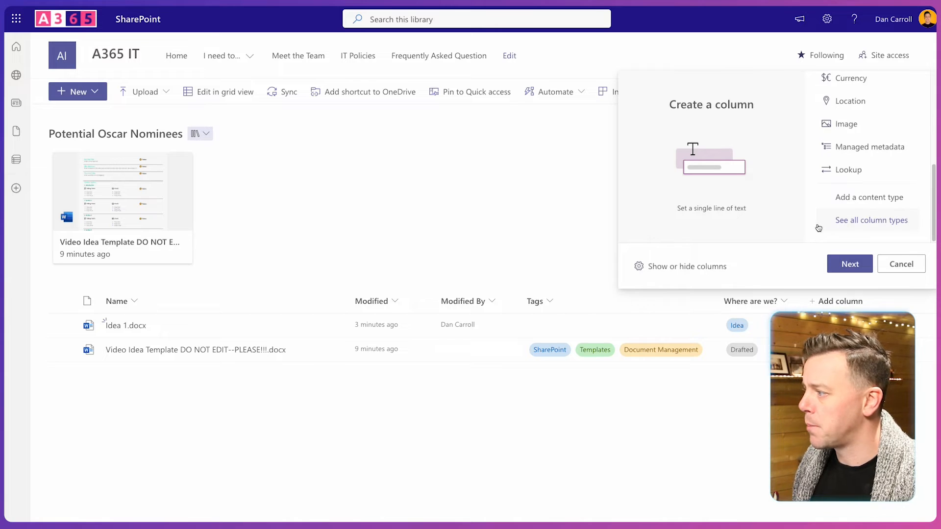
pyautogui.click(868, 197)
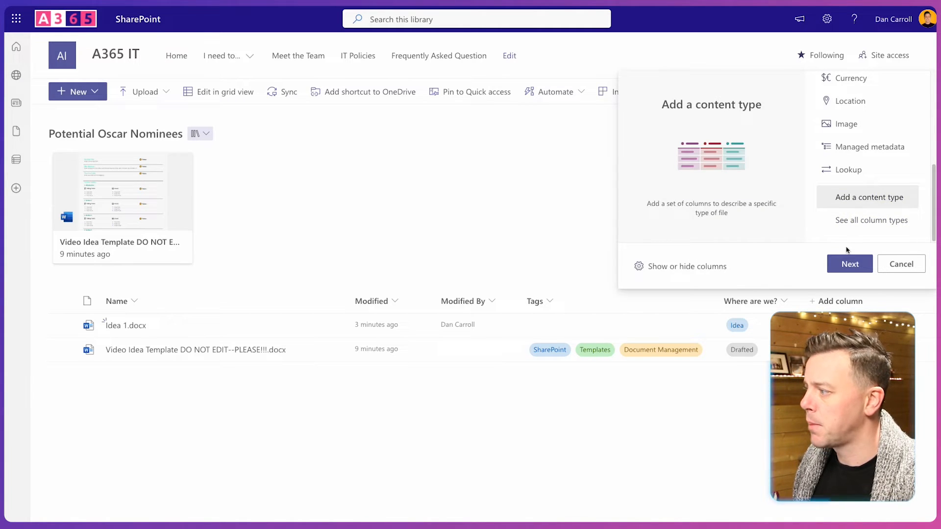
pyautogui.click(867, 197)
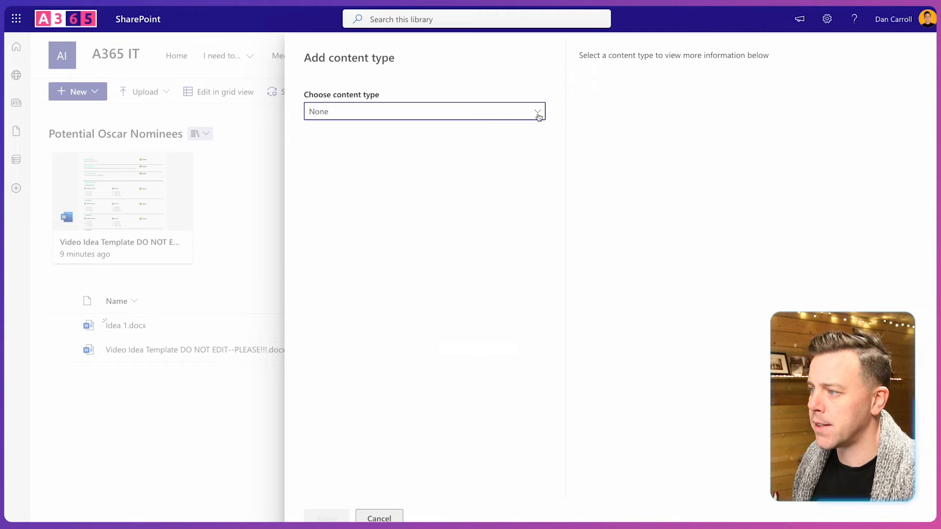
pyautogui.click(537, 112)
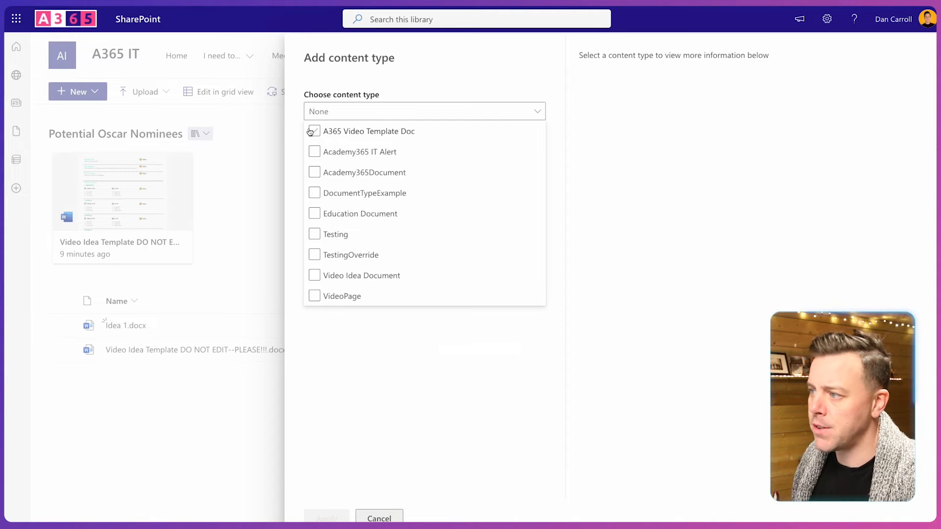
pyautogui.click(313, 131)
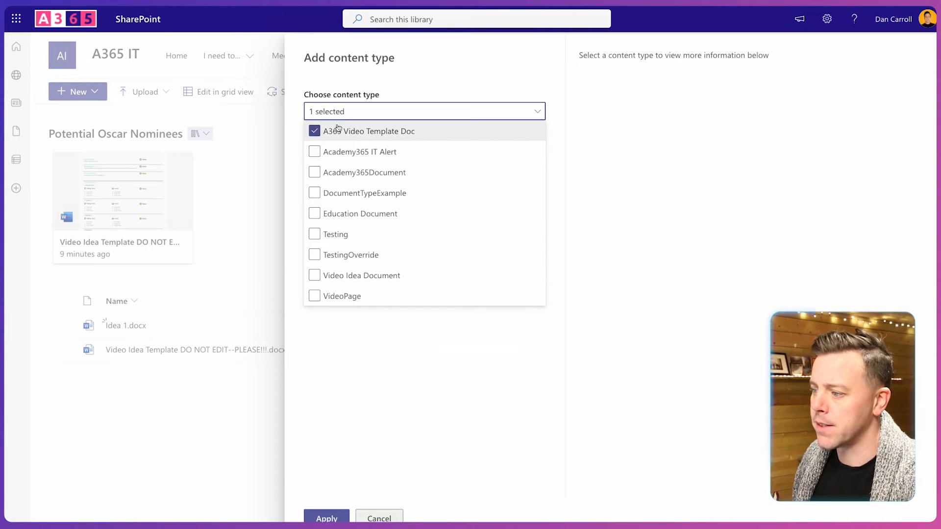
pyautogui.click(326, 518)
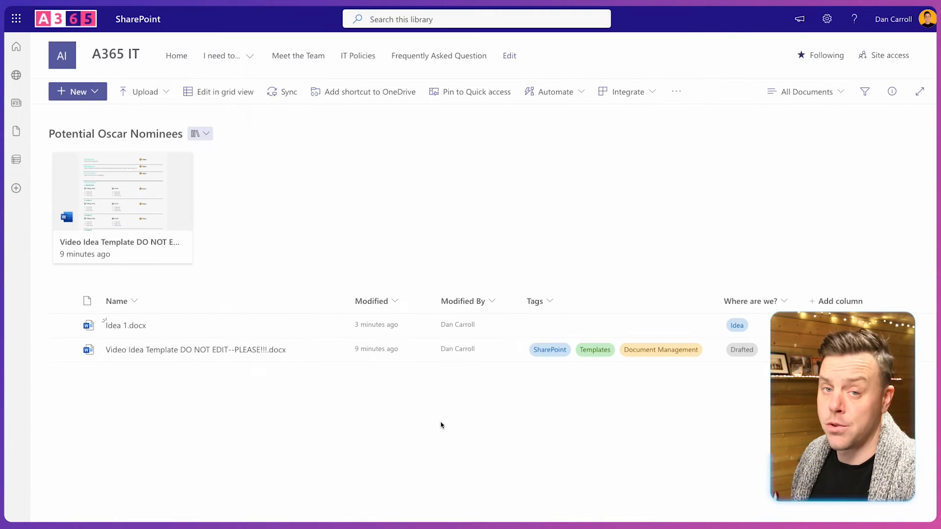
# Create a document from A365 Video Template Doc, name it 'Idea 2', and return to the library
pyautogui.click(77, 91)
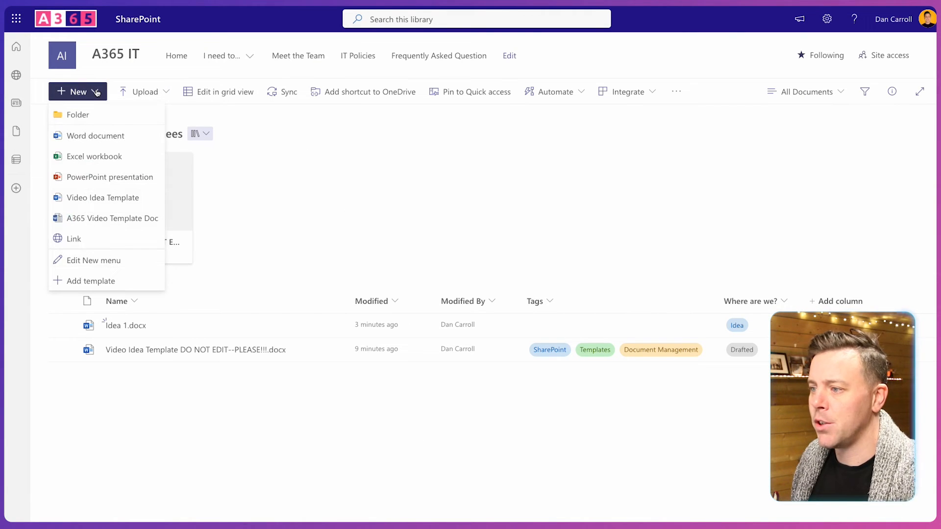
pyautogui.moveTo(112, 218)
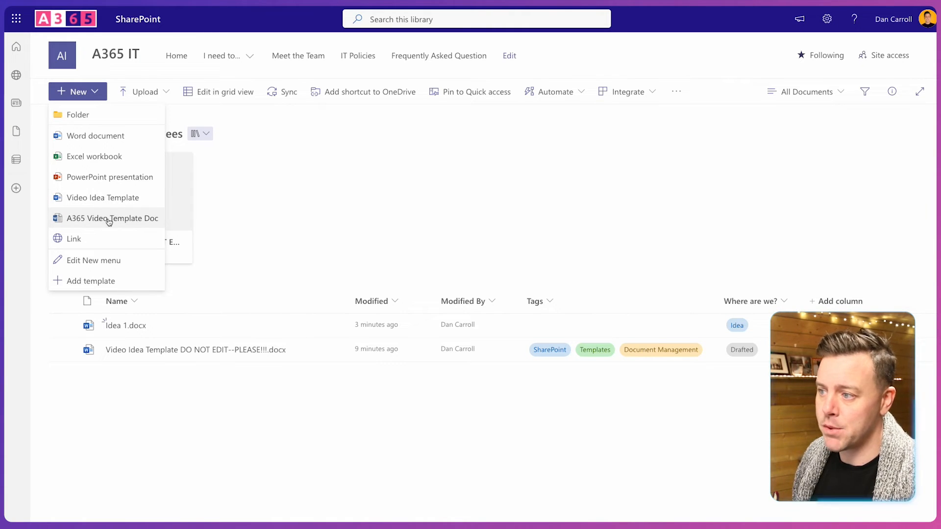
pyautogui.click(112, 218)
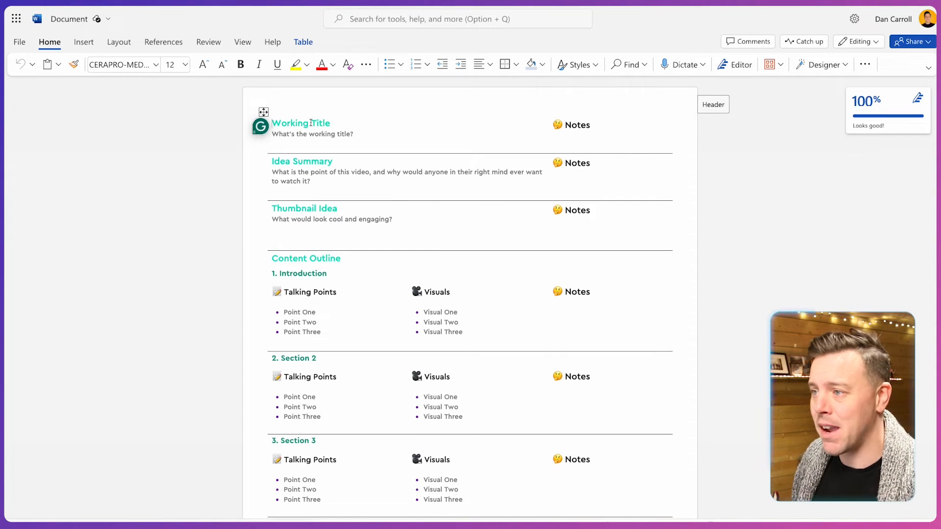
pyautogui.click(69, 19)
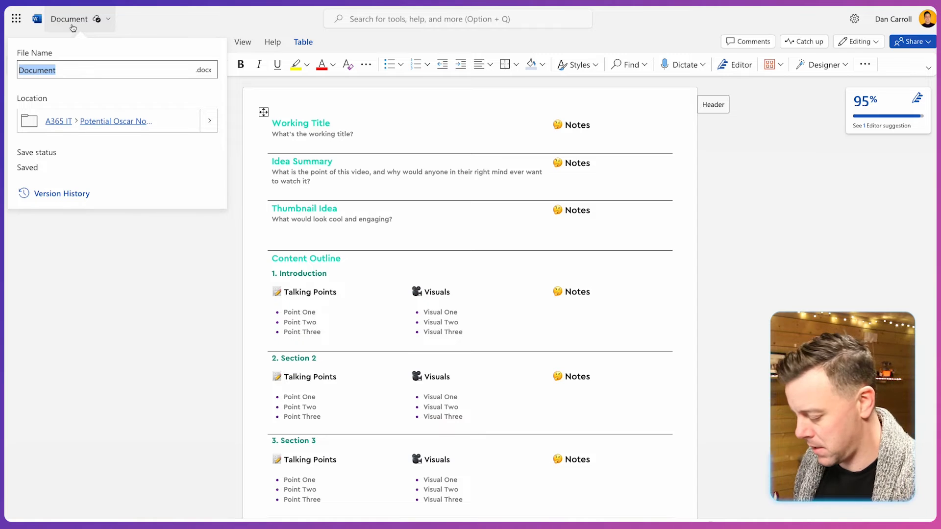
pyautogui.click(115, 121)
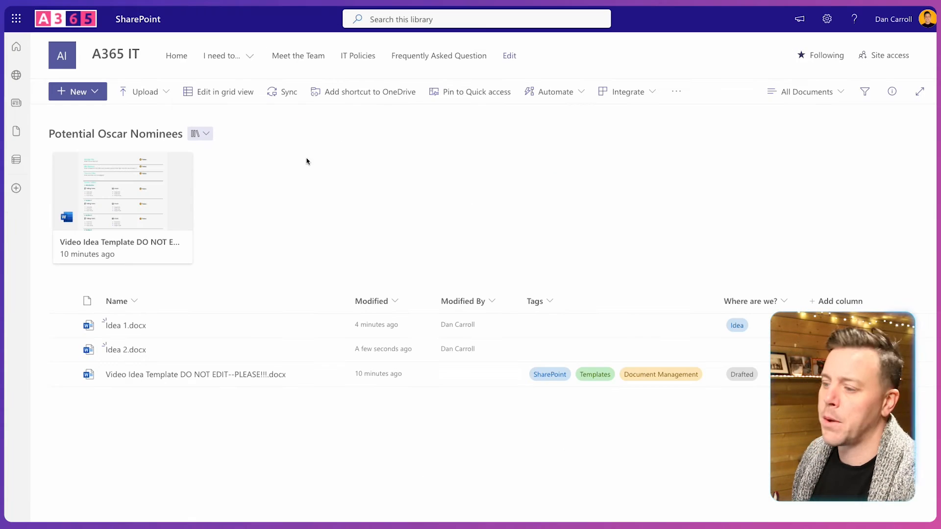
pyautogui.moveTo(126, 350)
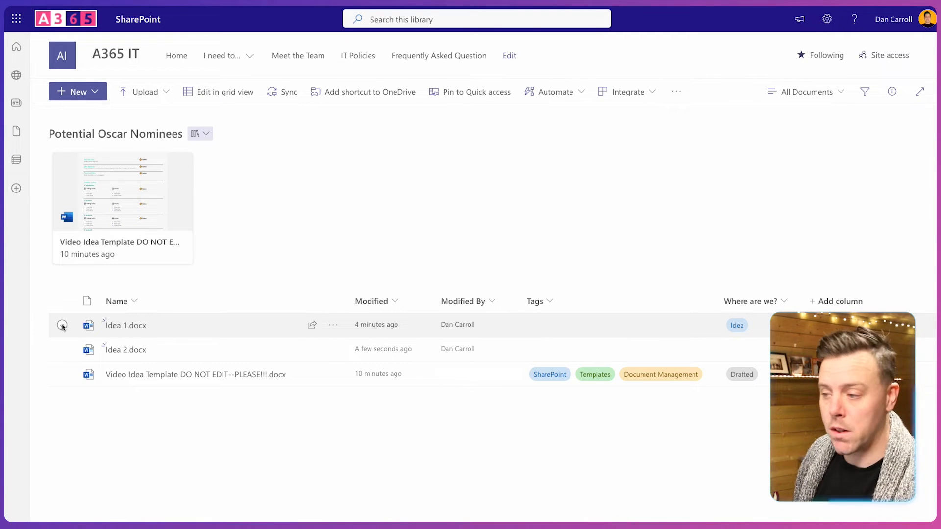
pyautogui.click(62, 325)
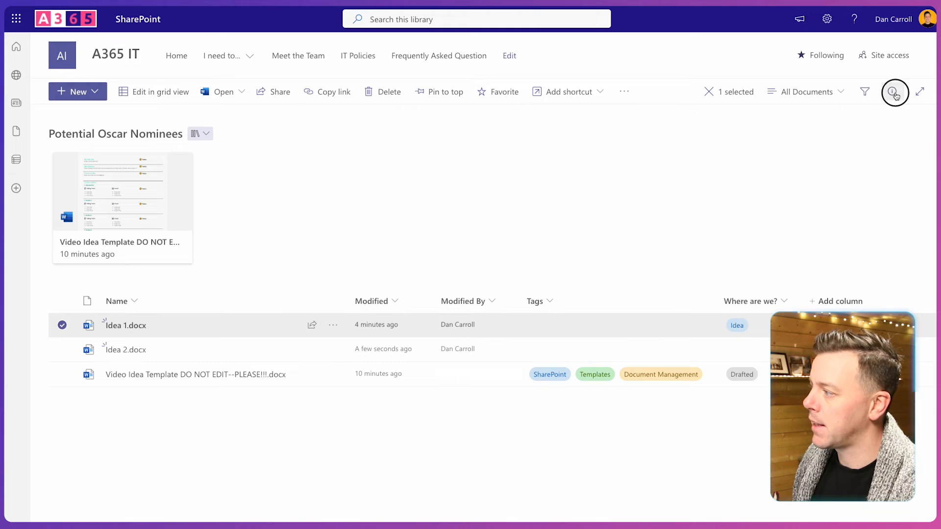
pyautogui.click(894, 92)
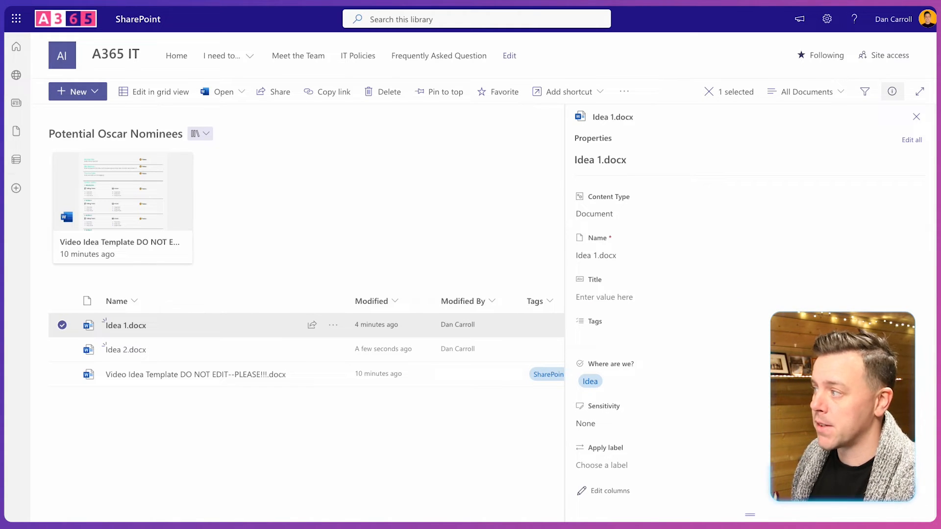
pyautogui.click(916, 117)
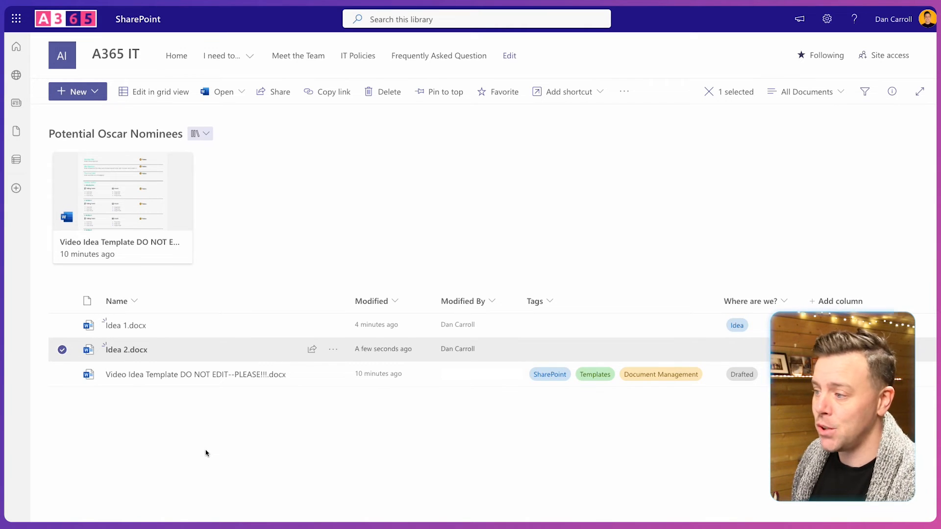
pyautogui.click(891, 91)
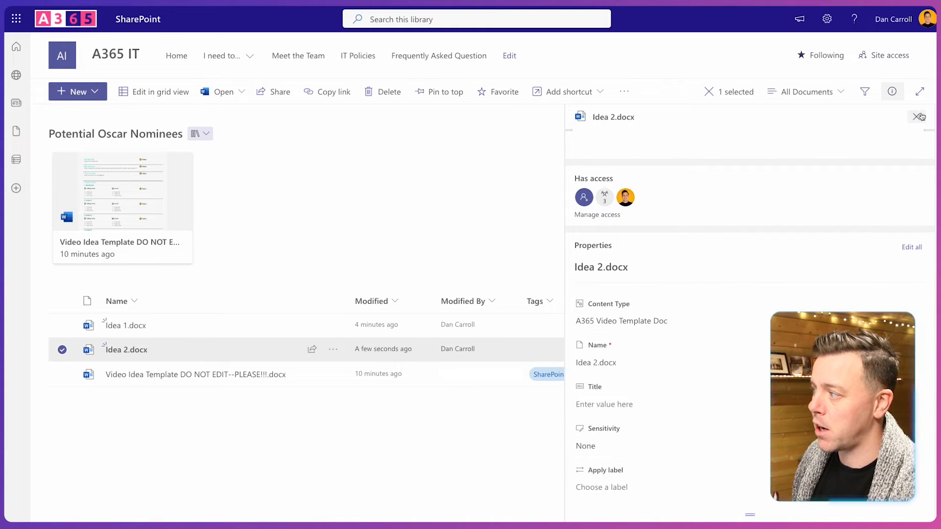
pyautogui.click(917, 118)
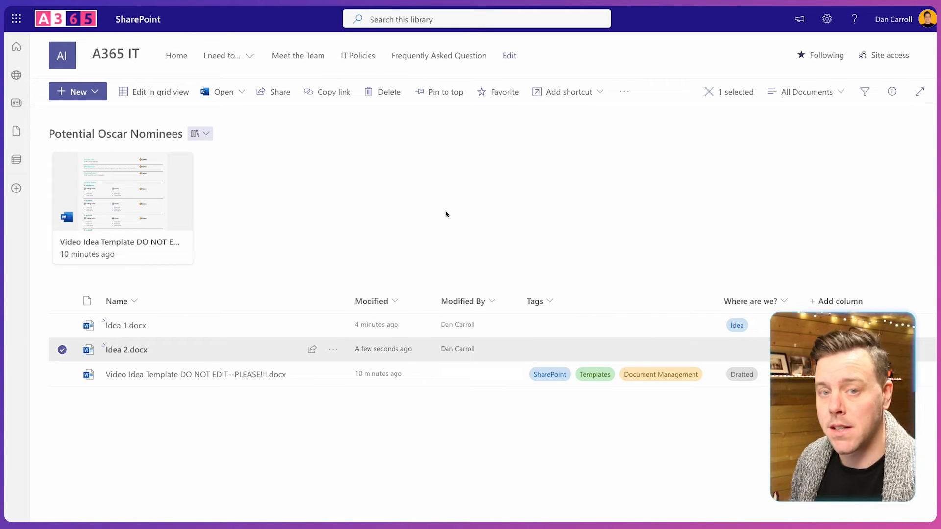